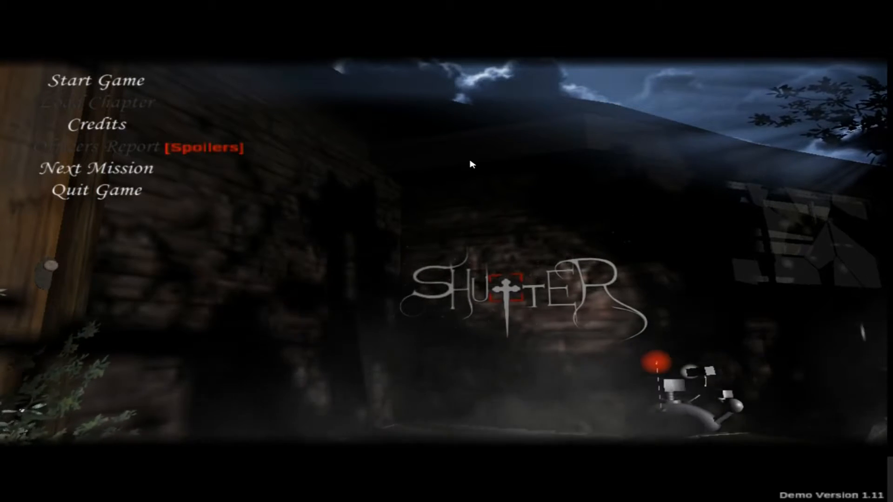
pyautogui.moveTo(120, 77)
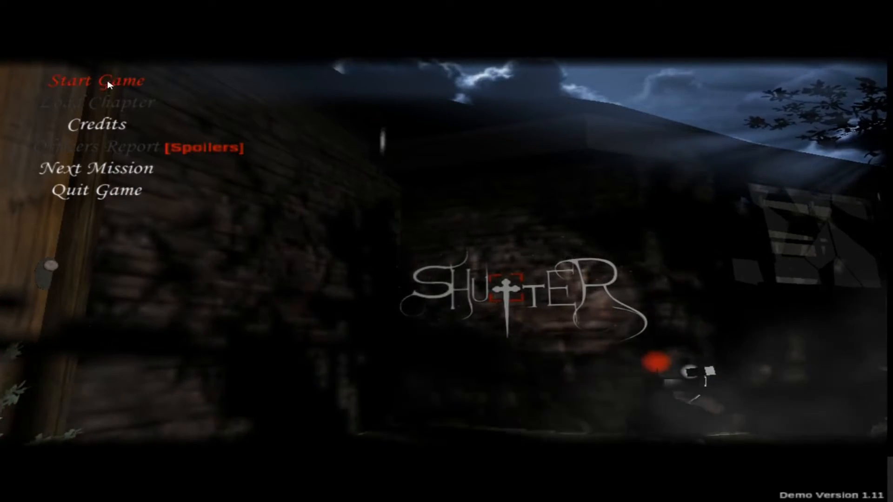
pyautogui.moveTo(855, 82)
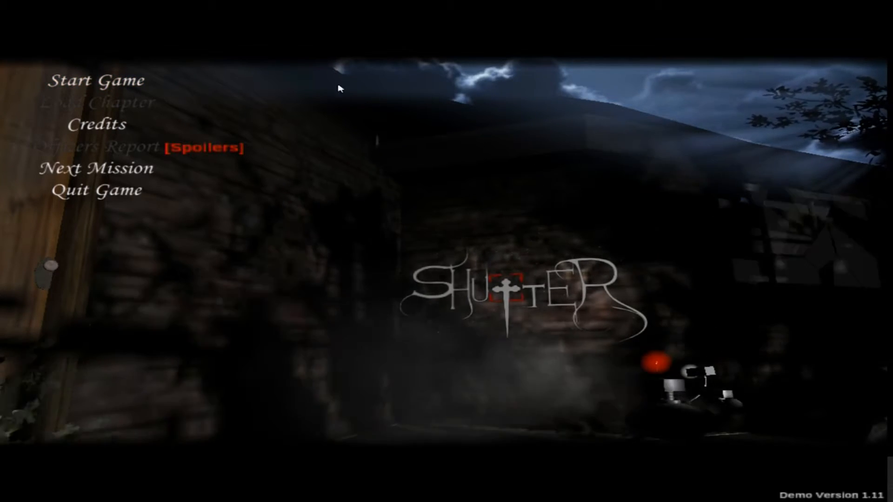
pyautogui.moveTo(119, 83)
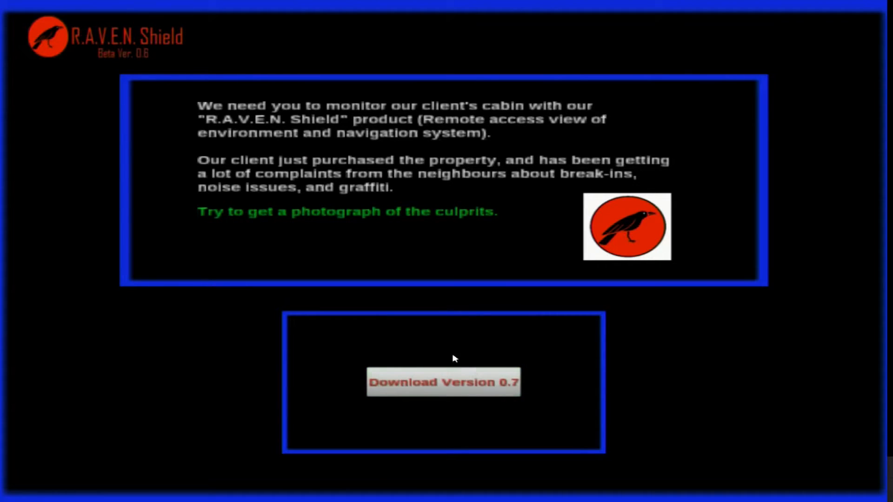
pyautogui.moveTo(447, 405)
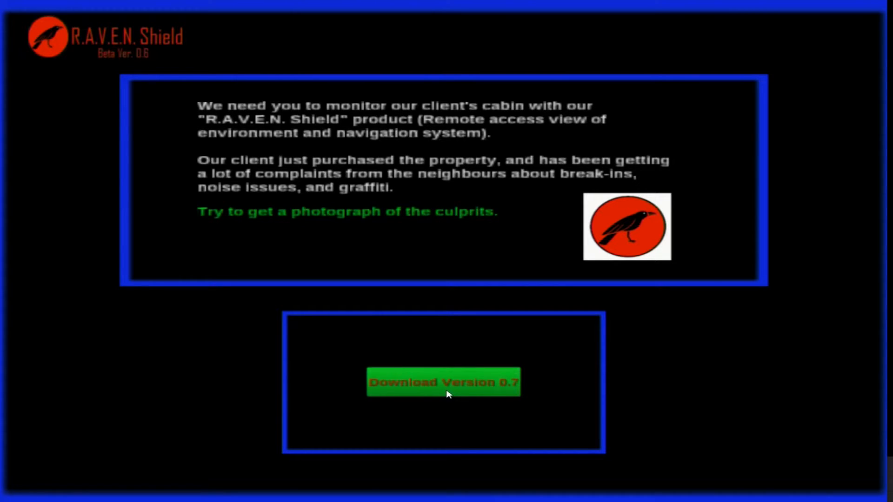
# Download monitoring software version 0.7 to start the job in the dark cabin
pyautogui.click(443, 383)
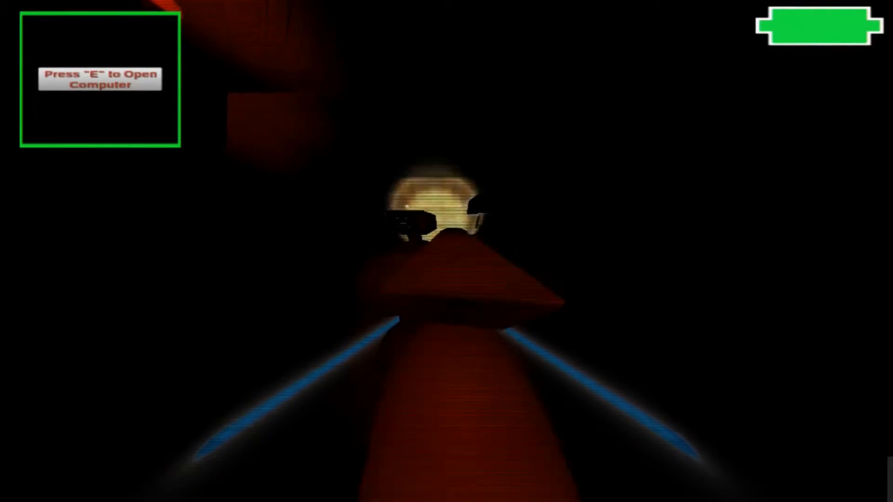
# Bring up the R.A.V.E.N. Shield computer and read Dispatch's Camera Calibration email
pyautogui.press('e')
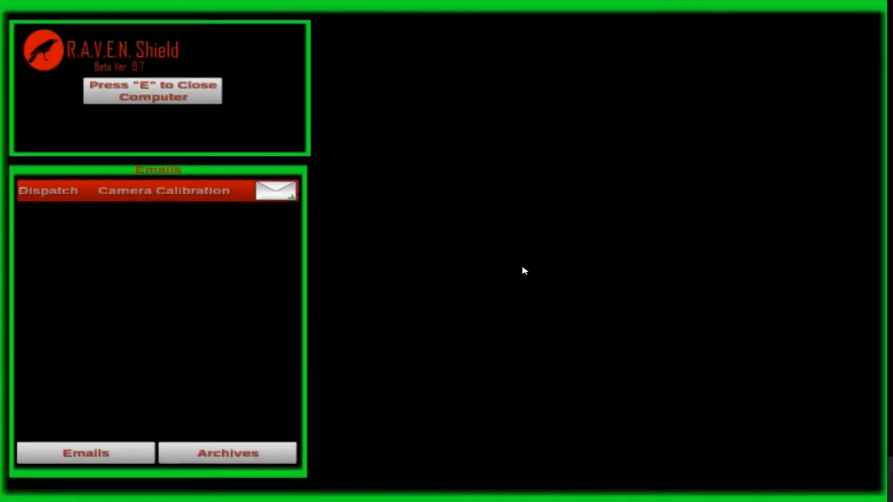
pyautogui.moveTo(261, 48)
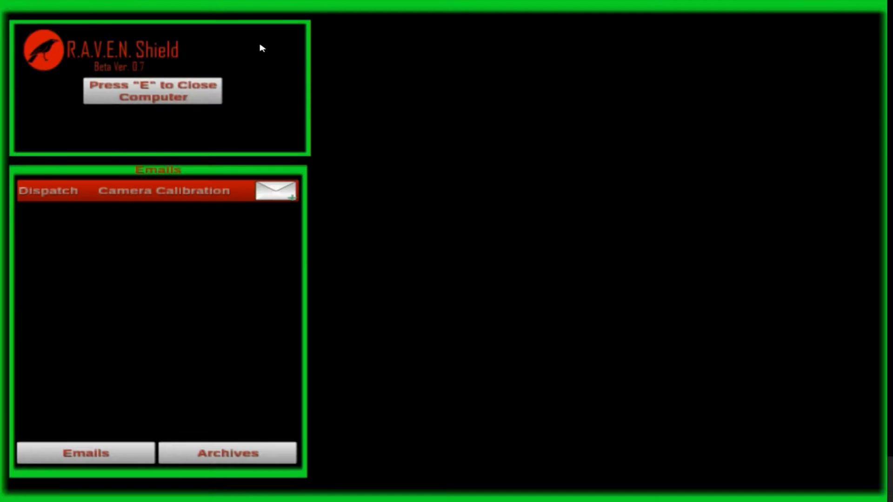
pyautogui.press('e')
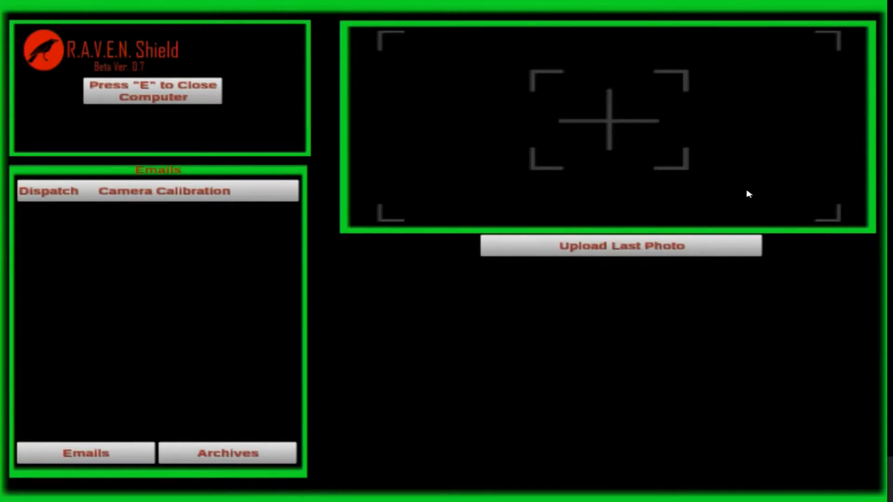
pyautogui.moveTo(172, 89)
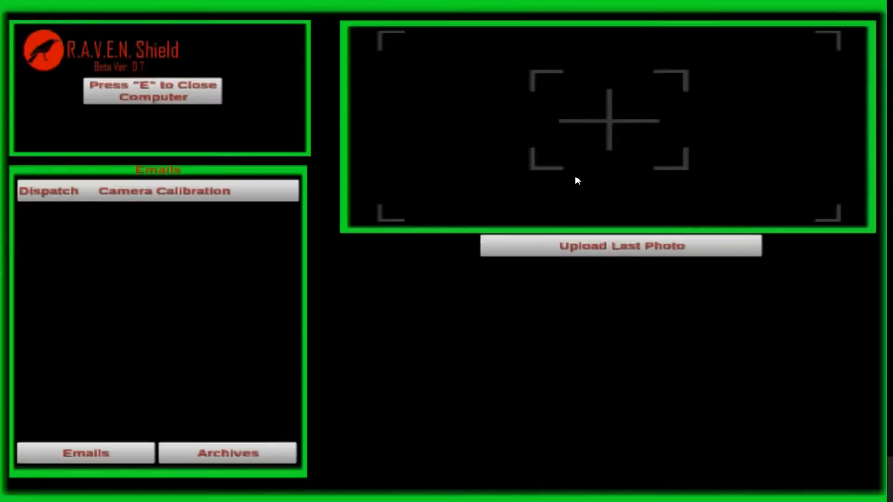
pyautogui.press('e')
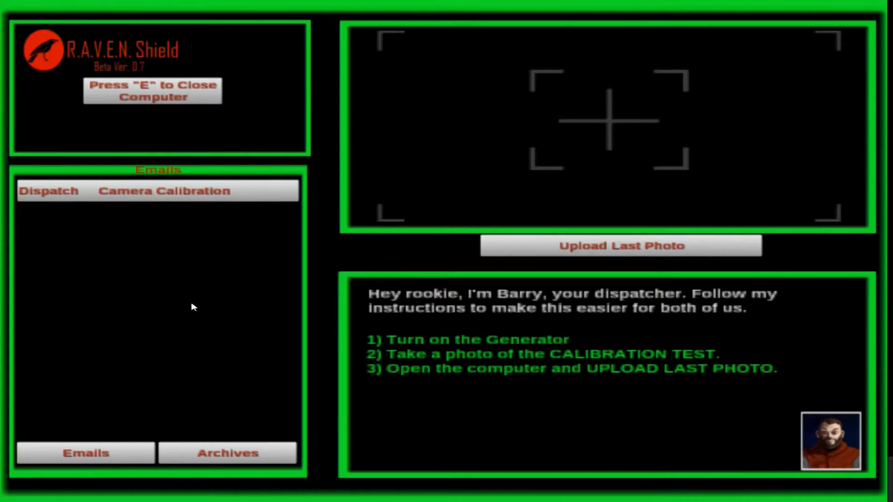
pyautogui.moveTo(375, 327)
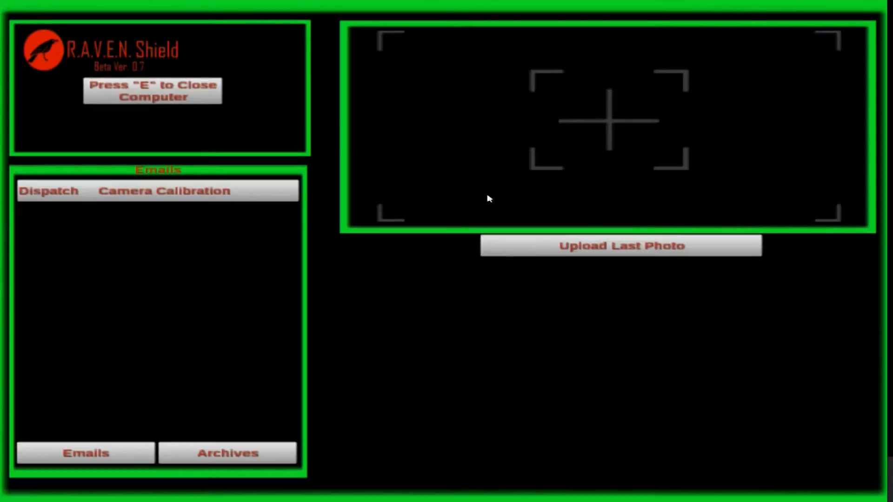
# Leave the computer and photograph the calibration test in the room
pyautogui.press('e')
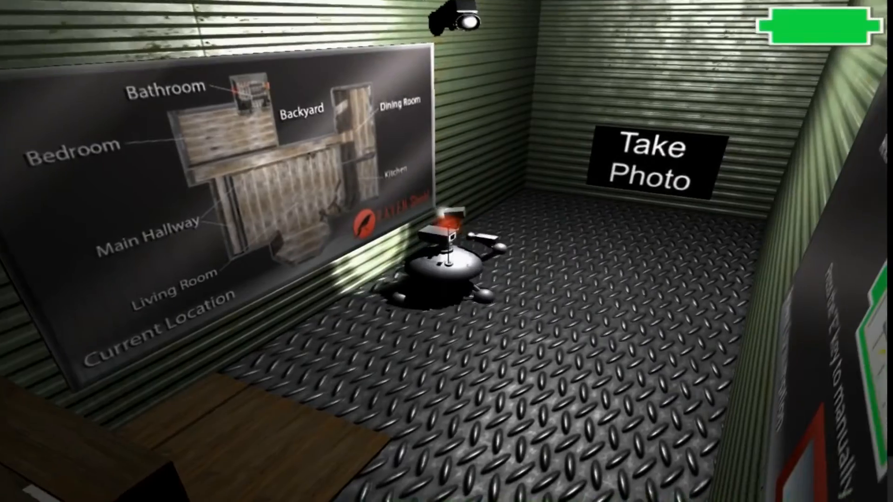
pyautogui.click(652, 163)
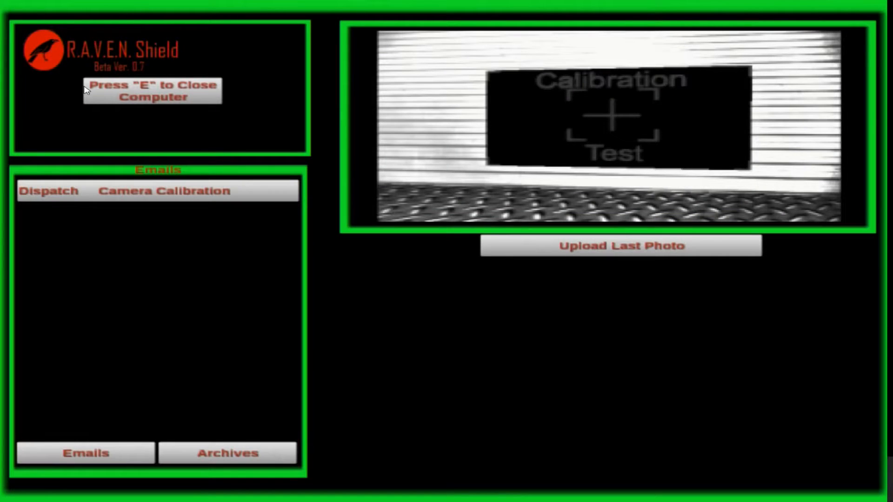
pyautogui.press('e')
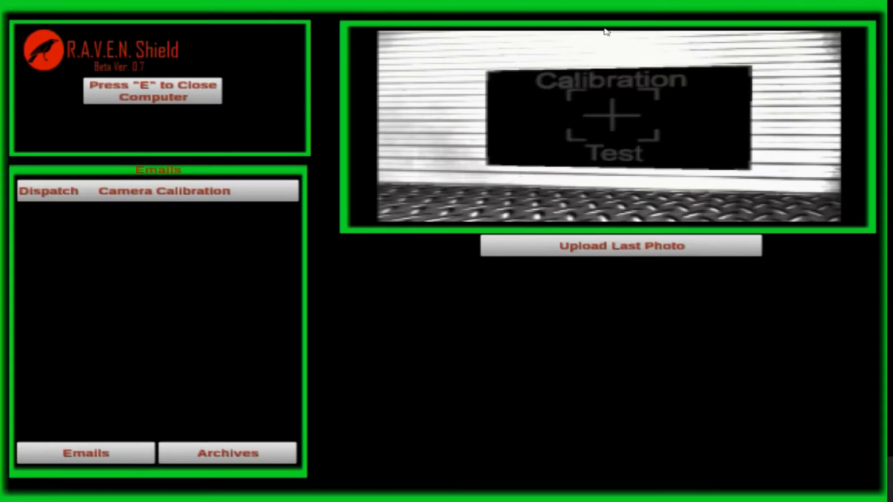
pyautogui.moveTo(160, 92)
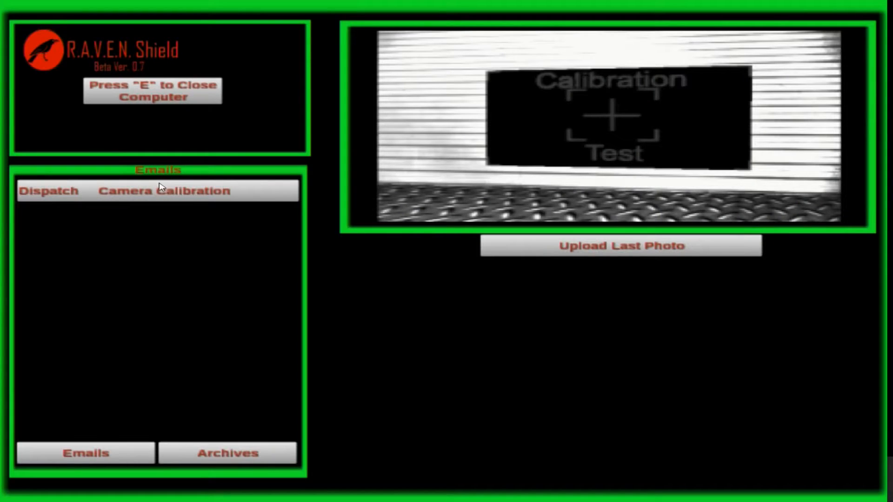
# View Dispatch's Camera Calibration email in the inbox
pyautogui.click(48, 191)
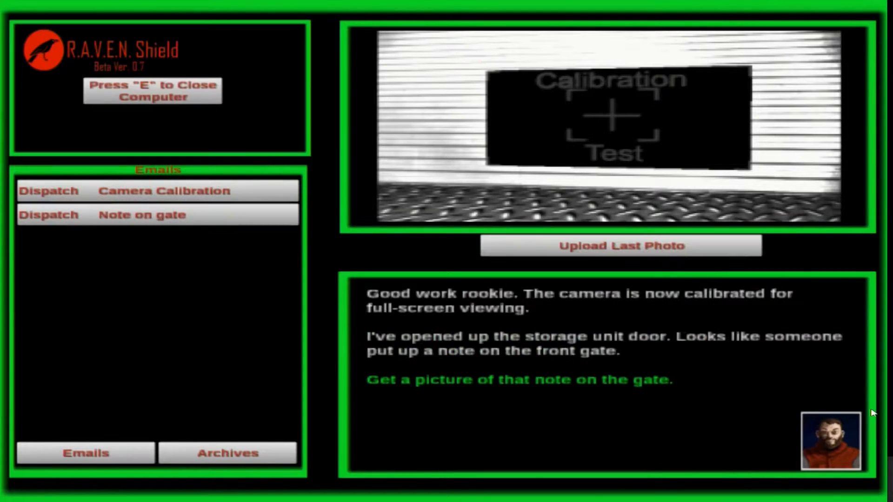
pyautogui.moveTo(669, 357)
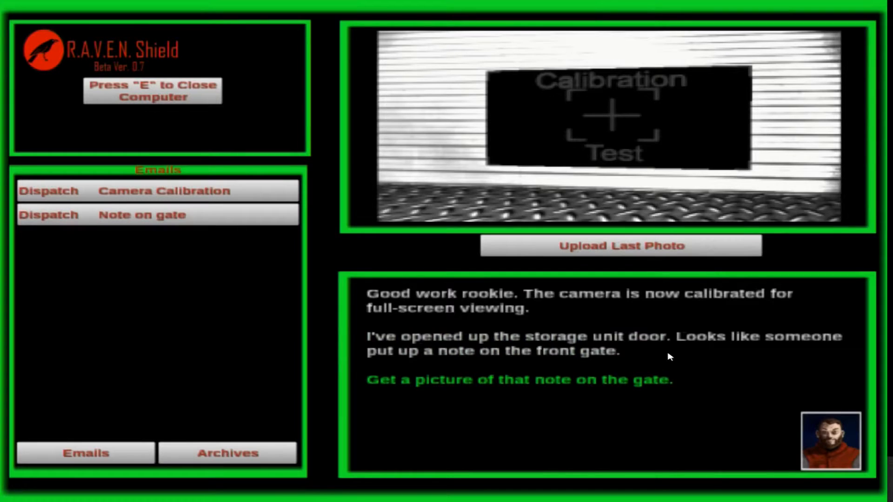
pyautogui.moveTo(749, 348)
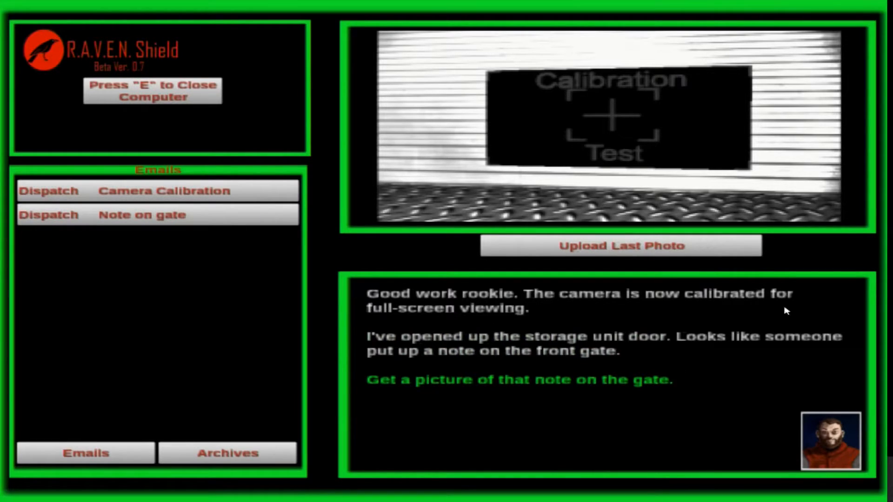
pyautogui.moveTo(756, 399)
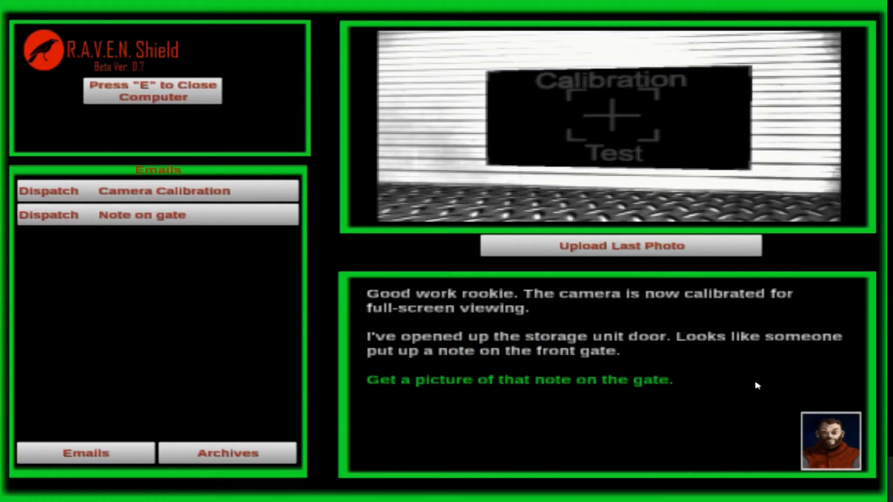
pyautogui.moveTo(606, 401)
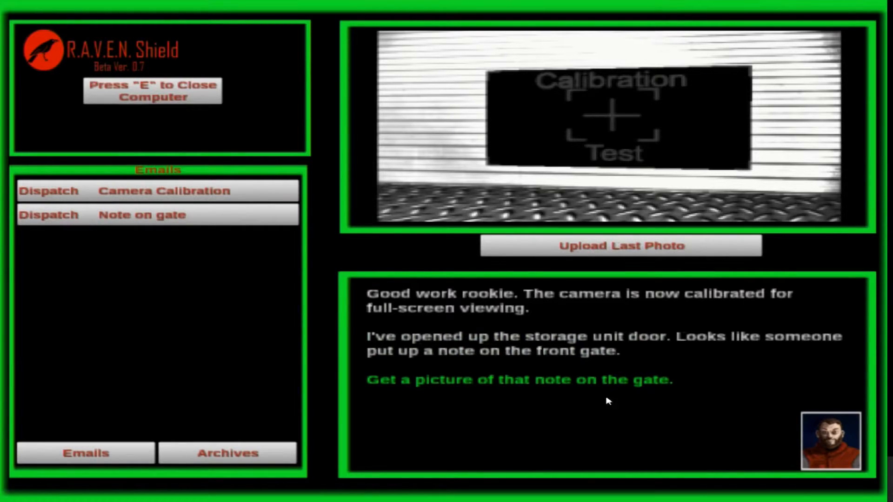
pyautogui.moveTo(685, 399)
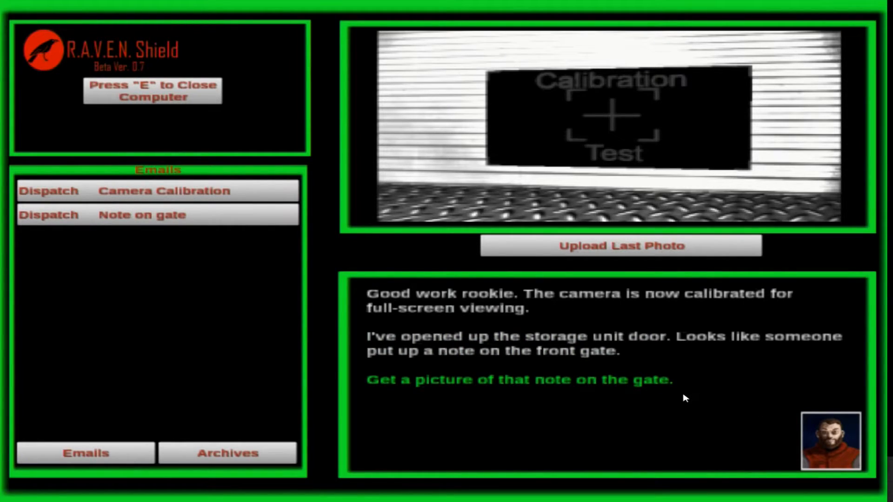
pyautogui.moveTo(530, 288)
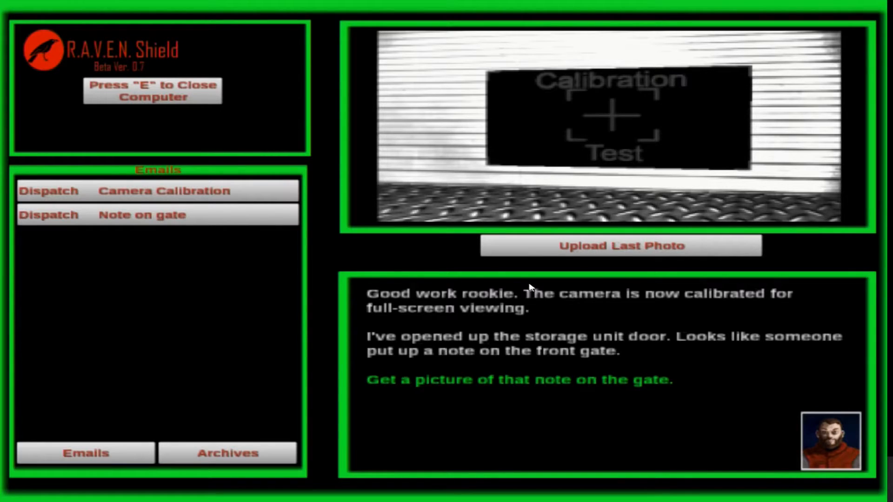
pyautogui.moveTo(452, 283)
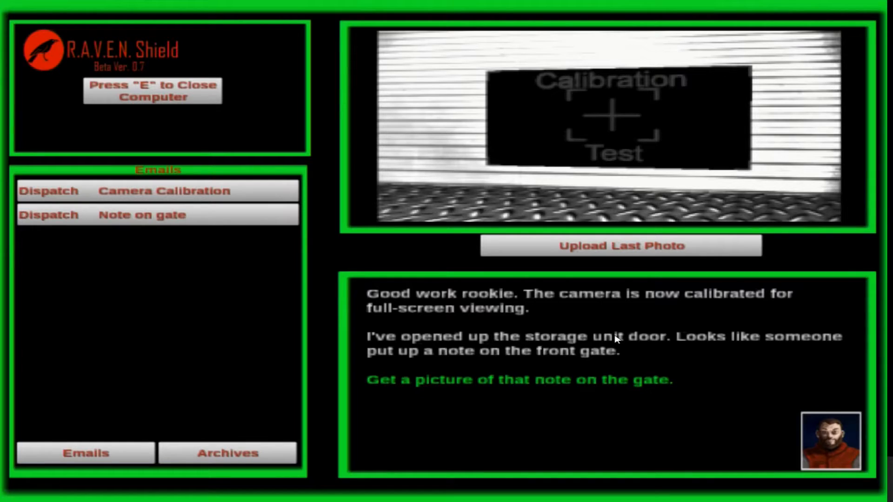
pyautogui.moveTo(512, 316)
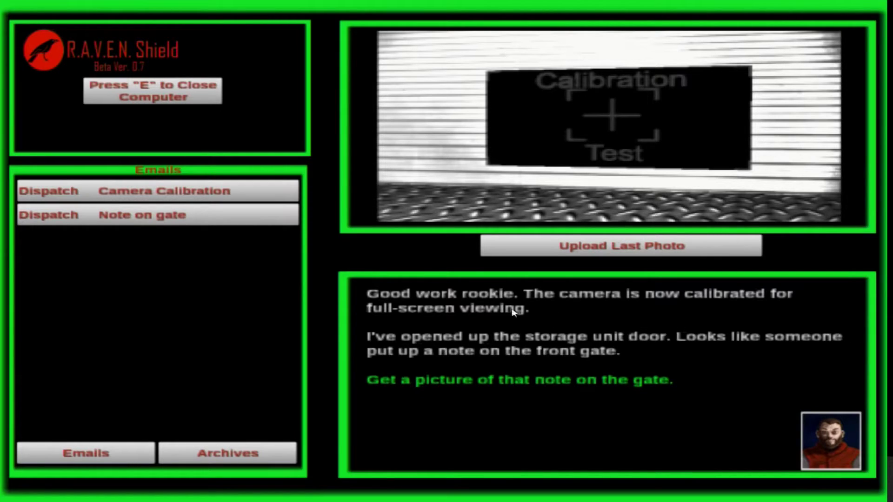
pyautogui.moveTo(546, 418)
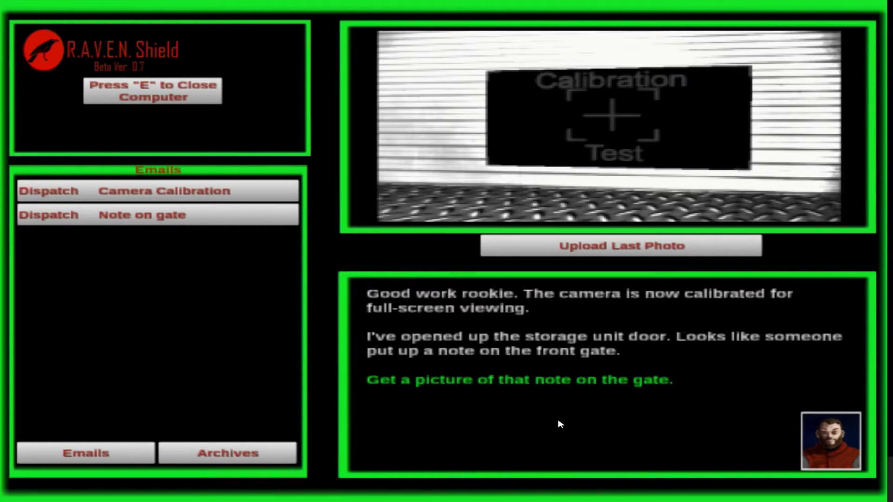
pyautogui.moveTo(308, 414)
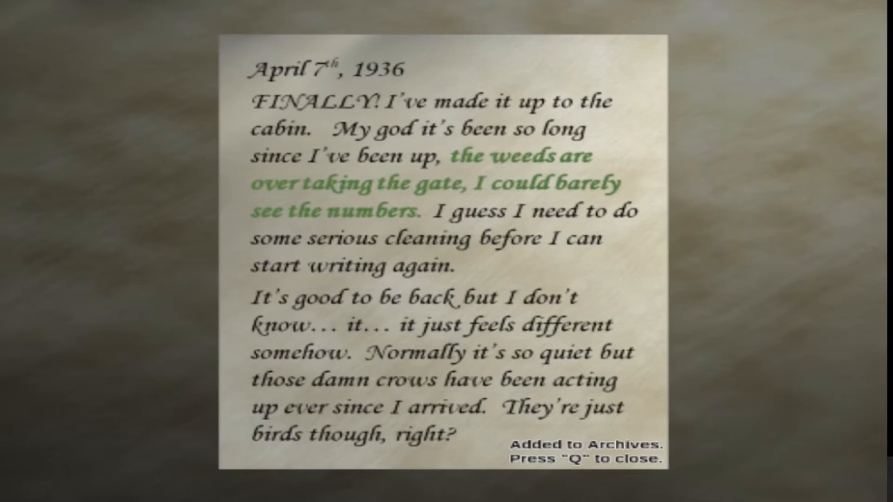
# Resubmit the gate note photo, then photograph the 3193 gate numbers and return to the computer
pyautogui.press('q')
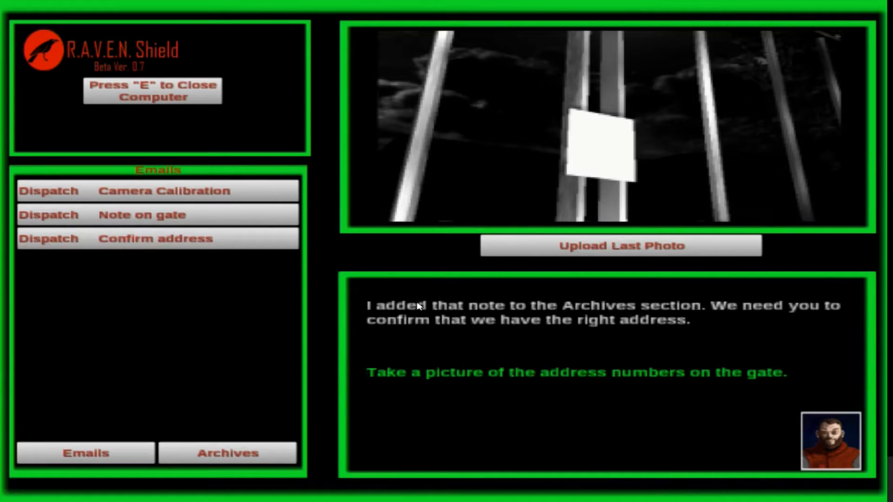
pyautogui.moveTo(491, 311)
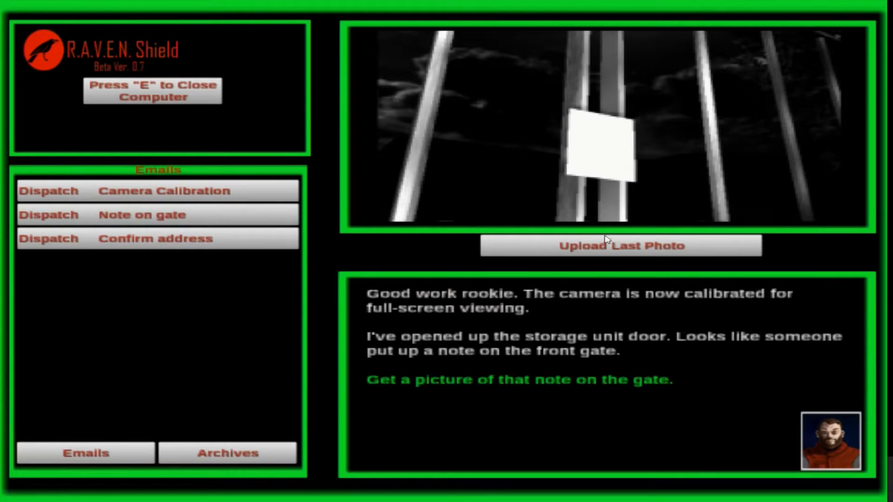
pyautogui.click(620, 246)
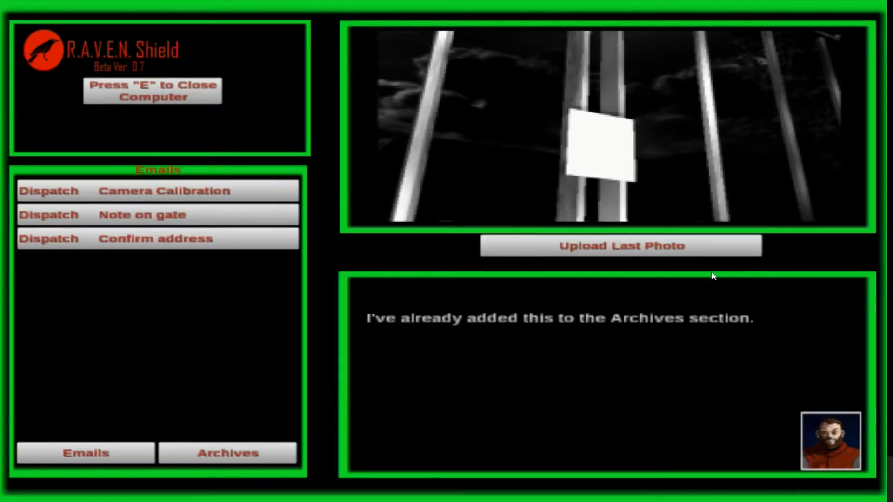
pyautogui.press('e')
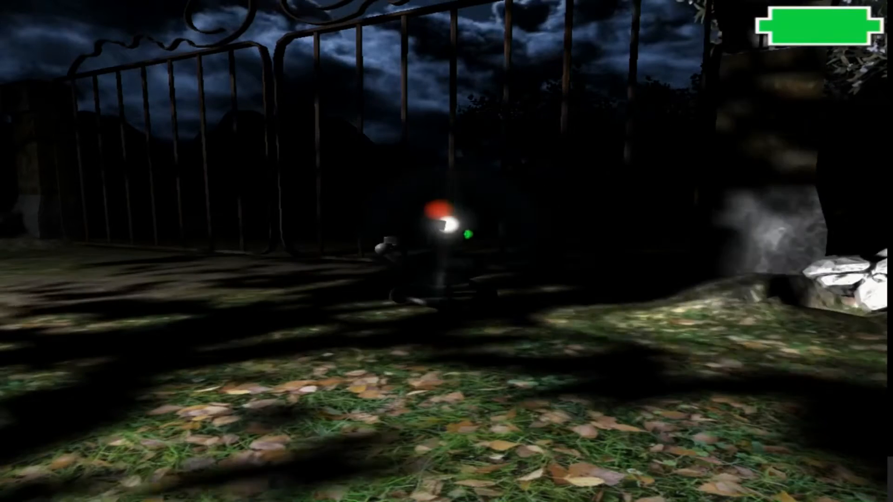
pyautogui.press('e')
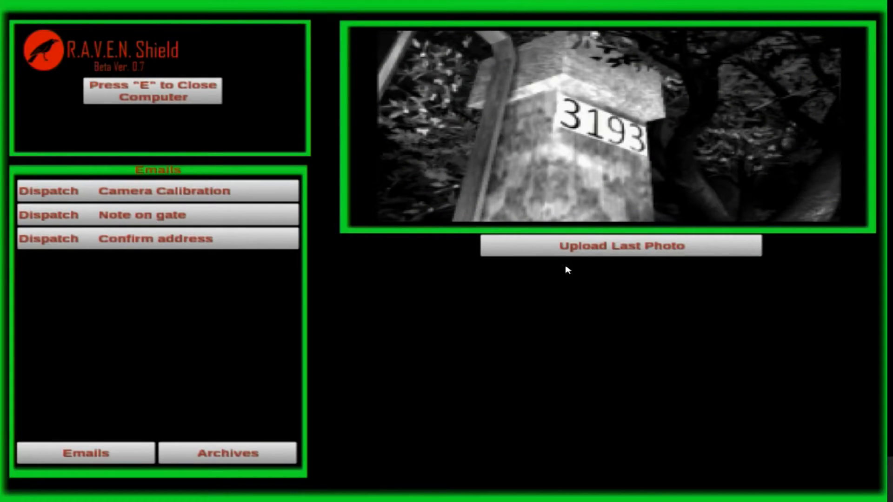
# Submit the 3193 address photo, then head outside to search for graffiti
pyautogui.click(620, 247)
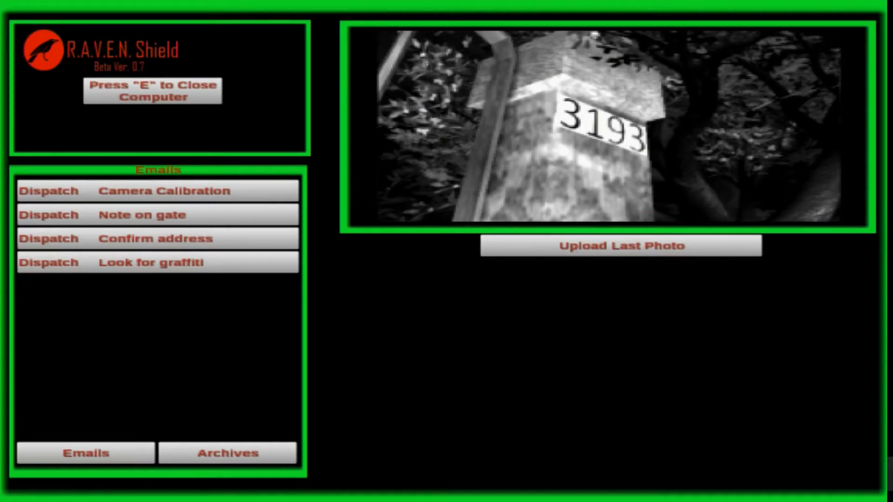
pyautogui.press('e')
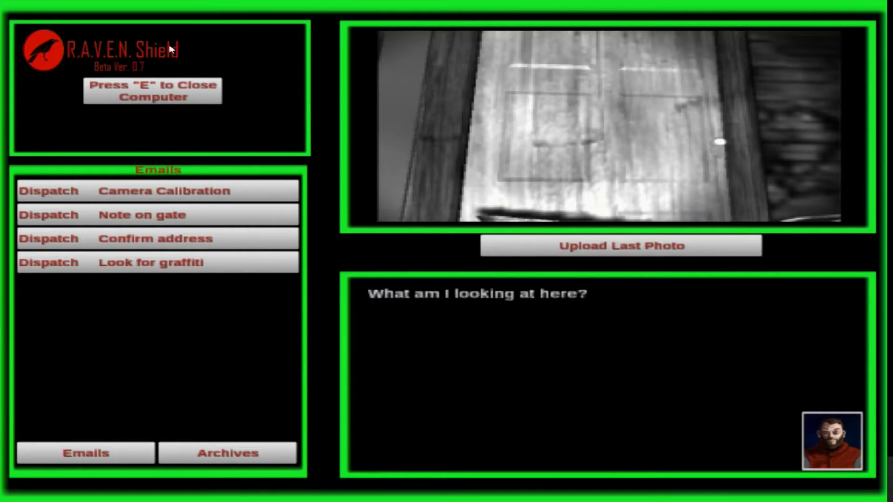
pyautogui.press('e')
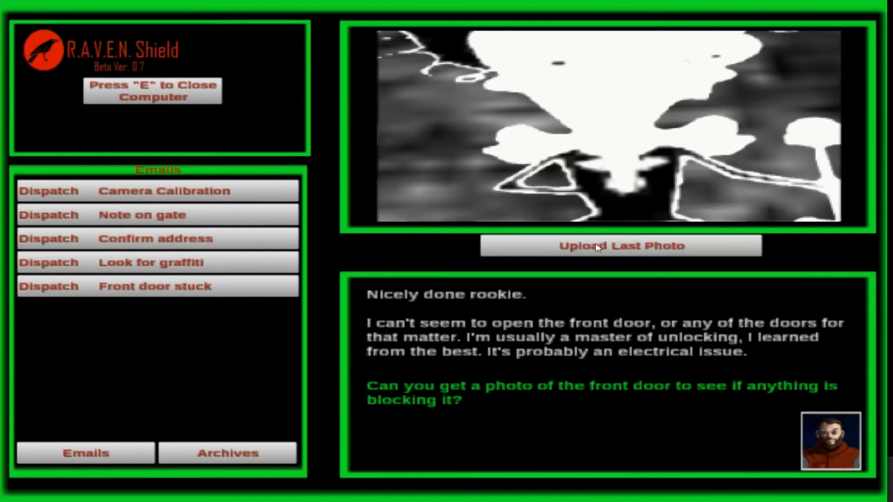
pyautogui.moveTo(600, 223)
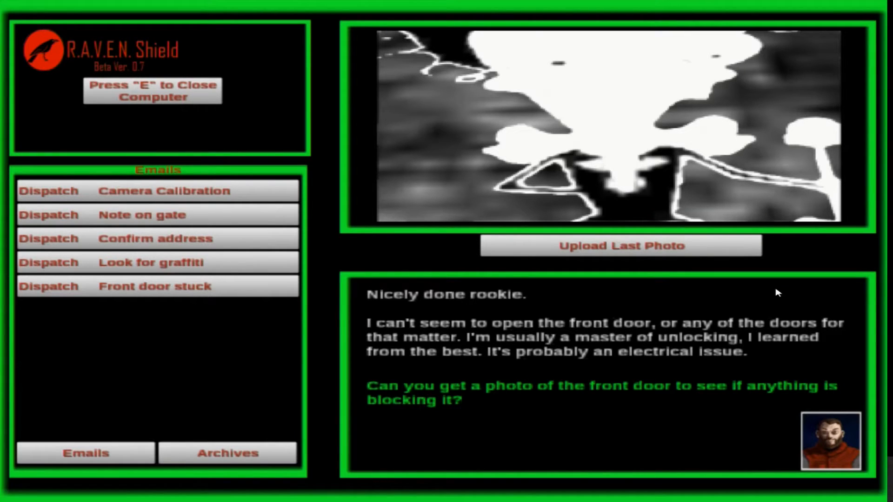
pyautogui.moveTo(756, 325)
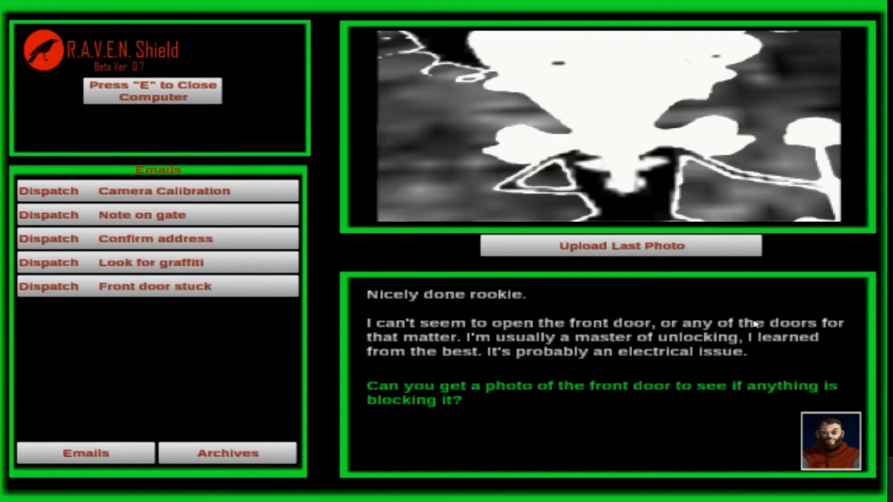
pyautogui.moveTo(732, 335)
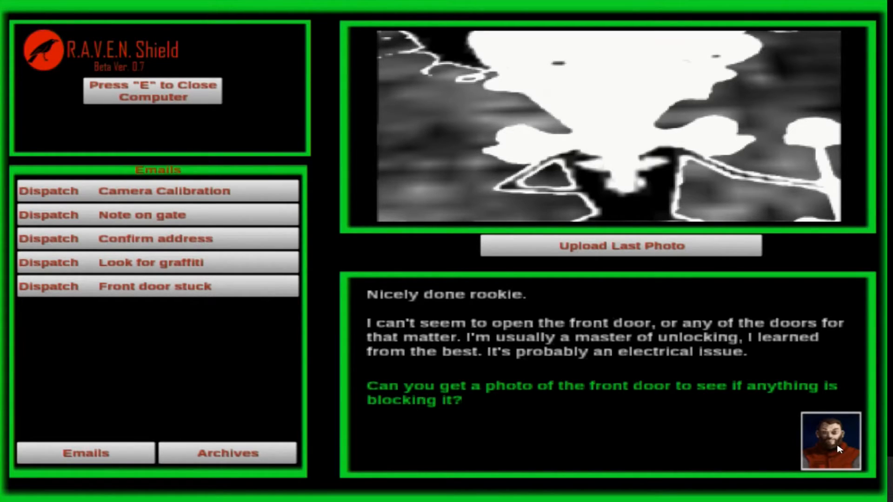
pyautogui.moveTo(872, 444)
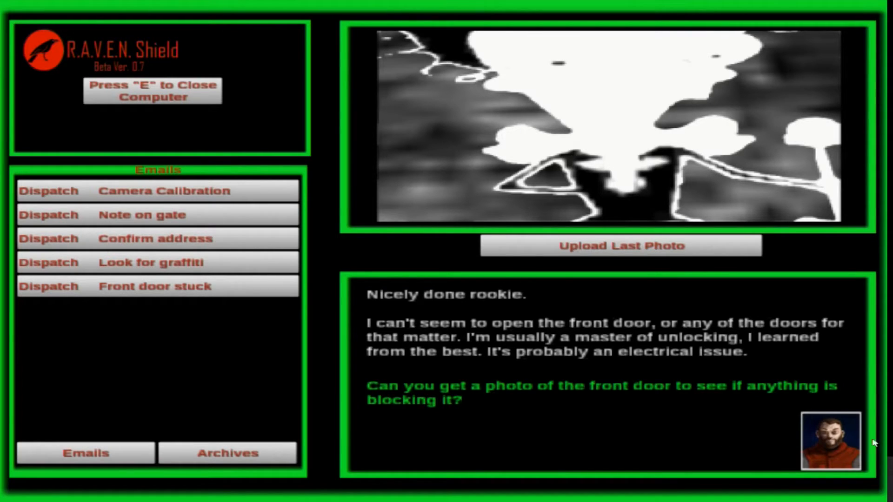
pyautogui.moveTo(851, 453)
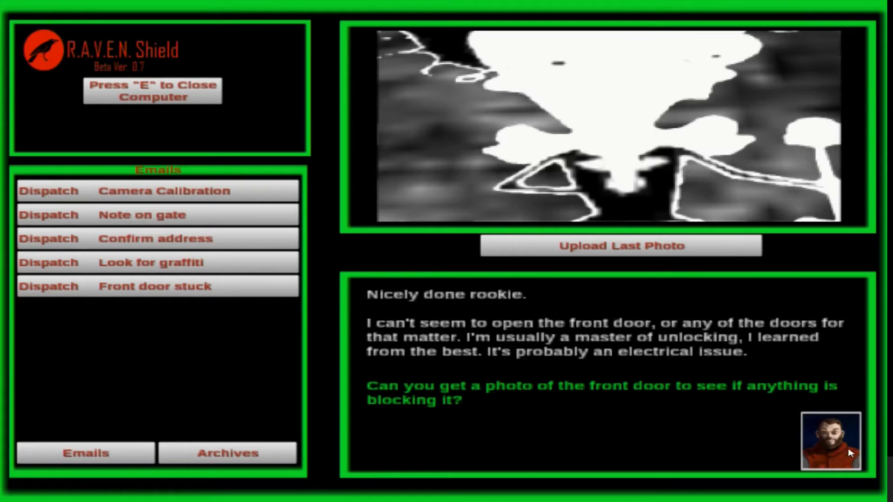
pyautogui.moveTo(439, 355)
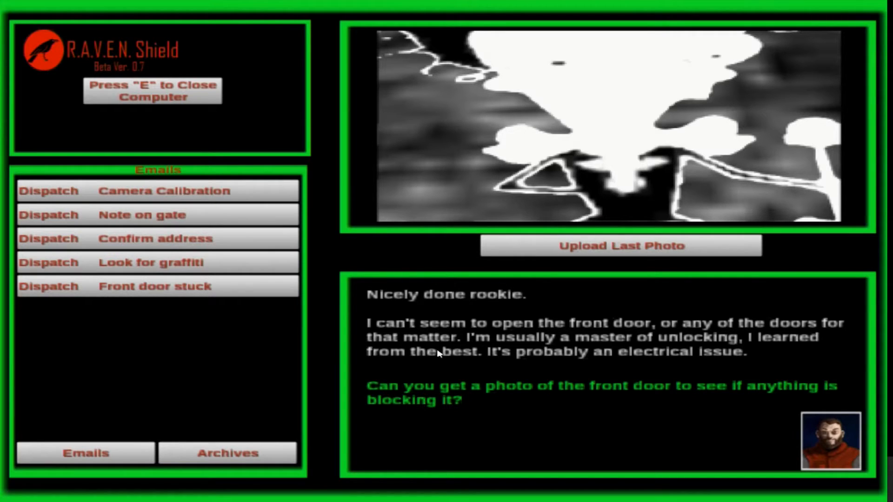
pyautogui.moveTo(839, 430)
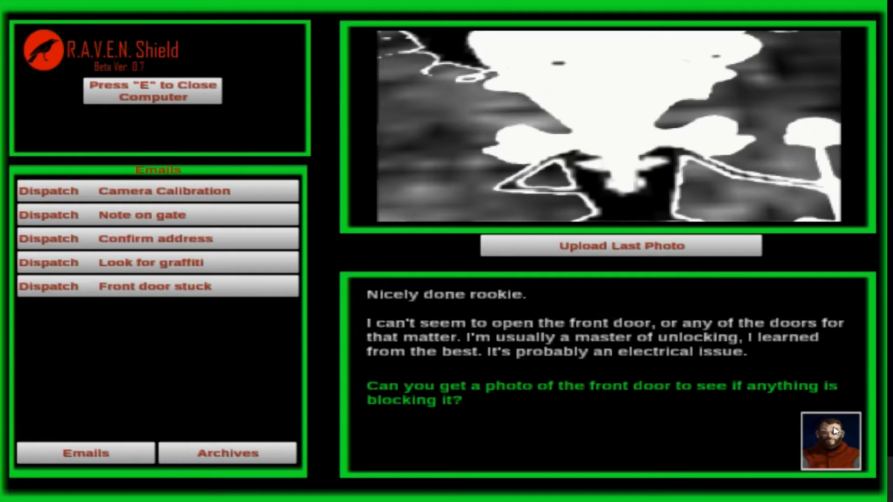
# Go outside on auxiliary power, photograph the front door, and return to the computer
pyautogui.press('e')
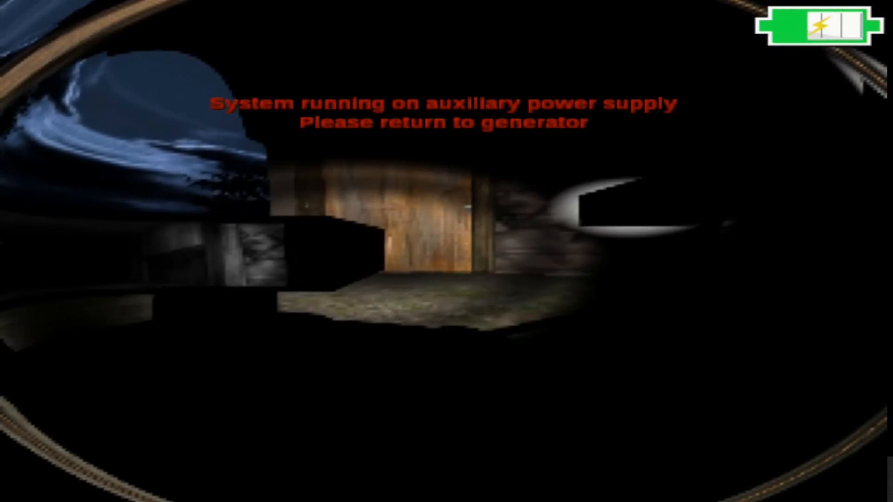
pyautogui.press('e')
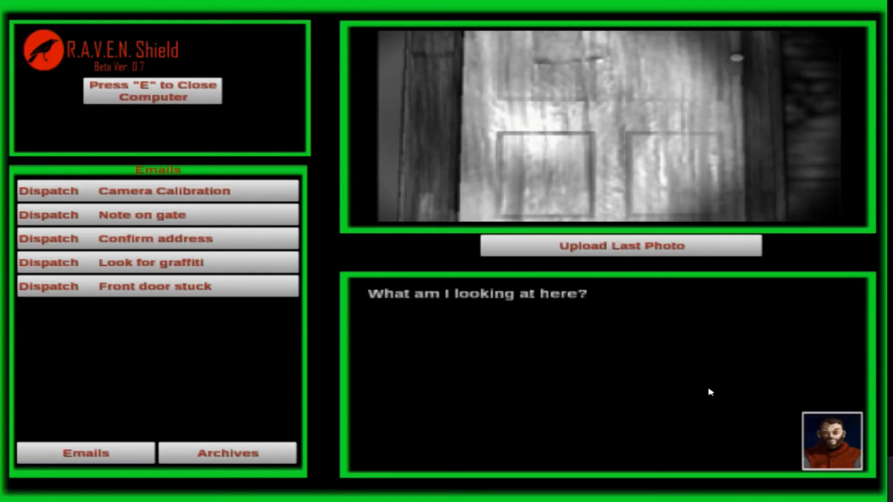
pyautogui.moveTo(89, 248)
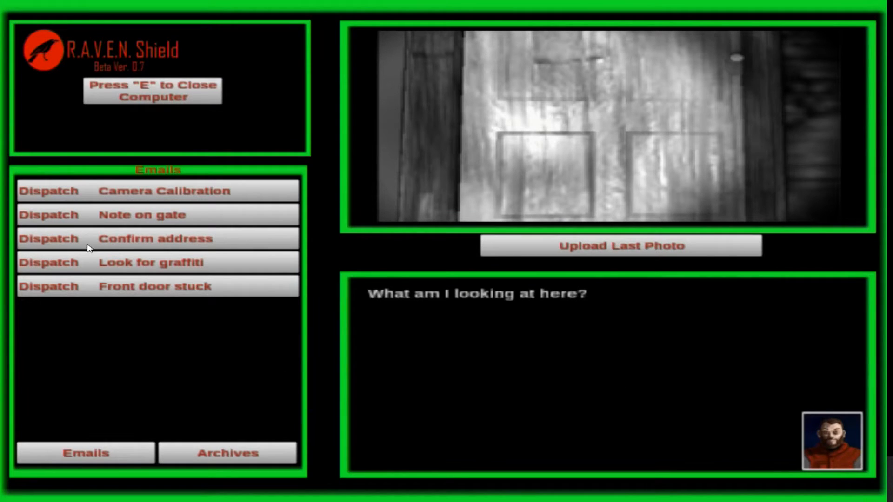
# Retake the door shot, send the tree photo to dispatch, and leave the computer
pyautogui.press('e')
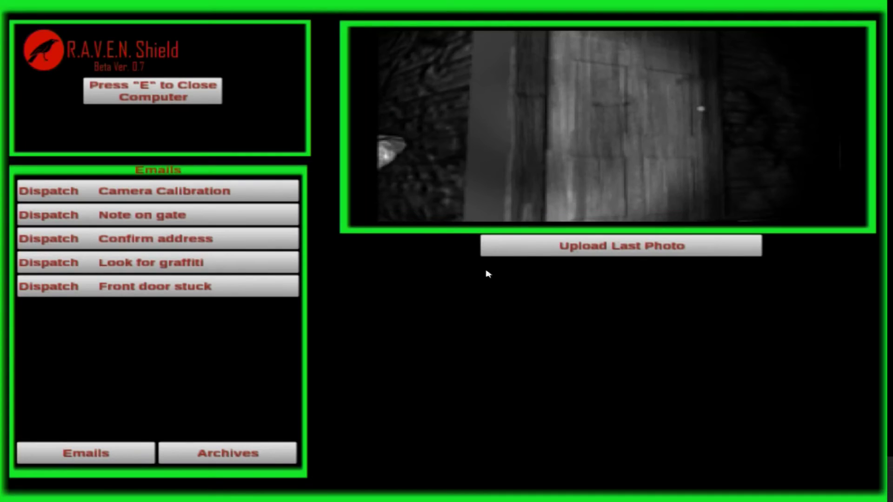
pyautogui.press('e')
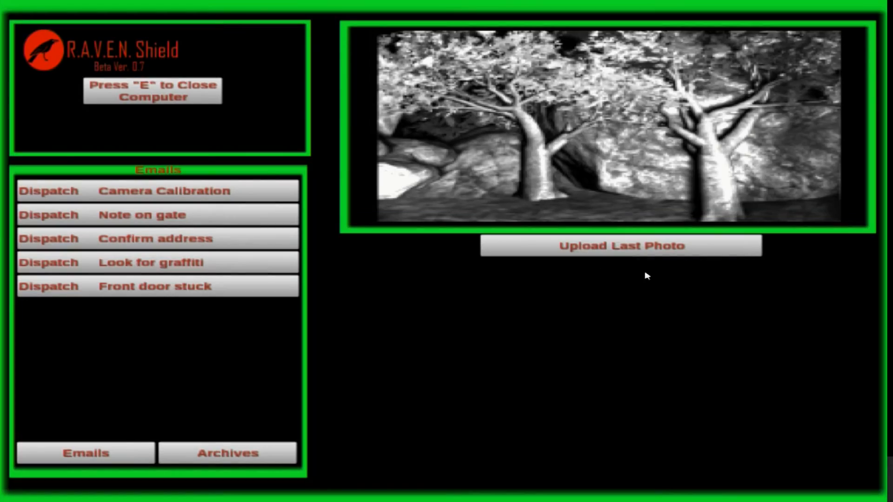
pyautogui.click(620, 246)
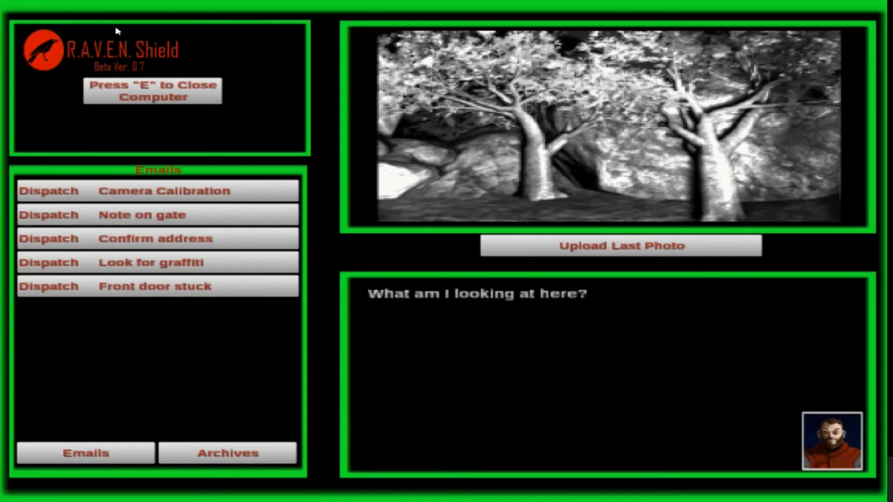
pyautogui.press('e')
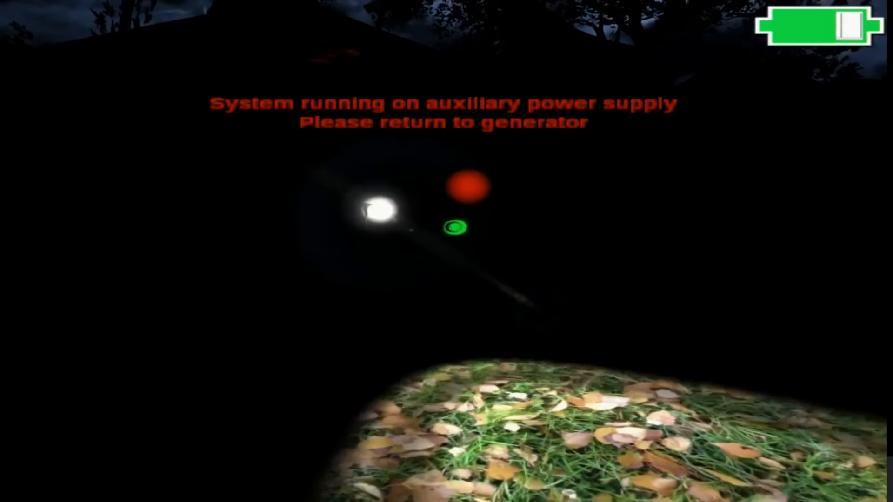